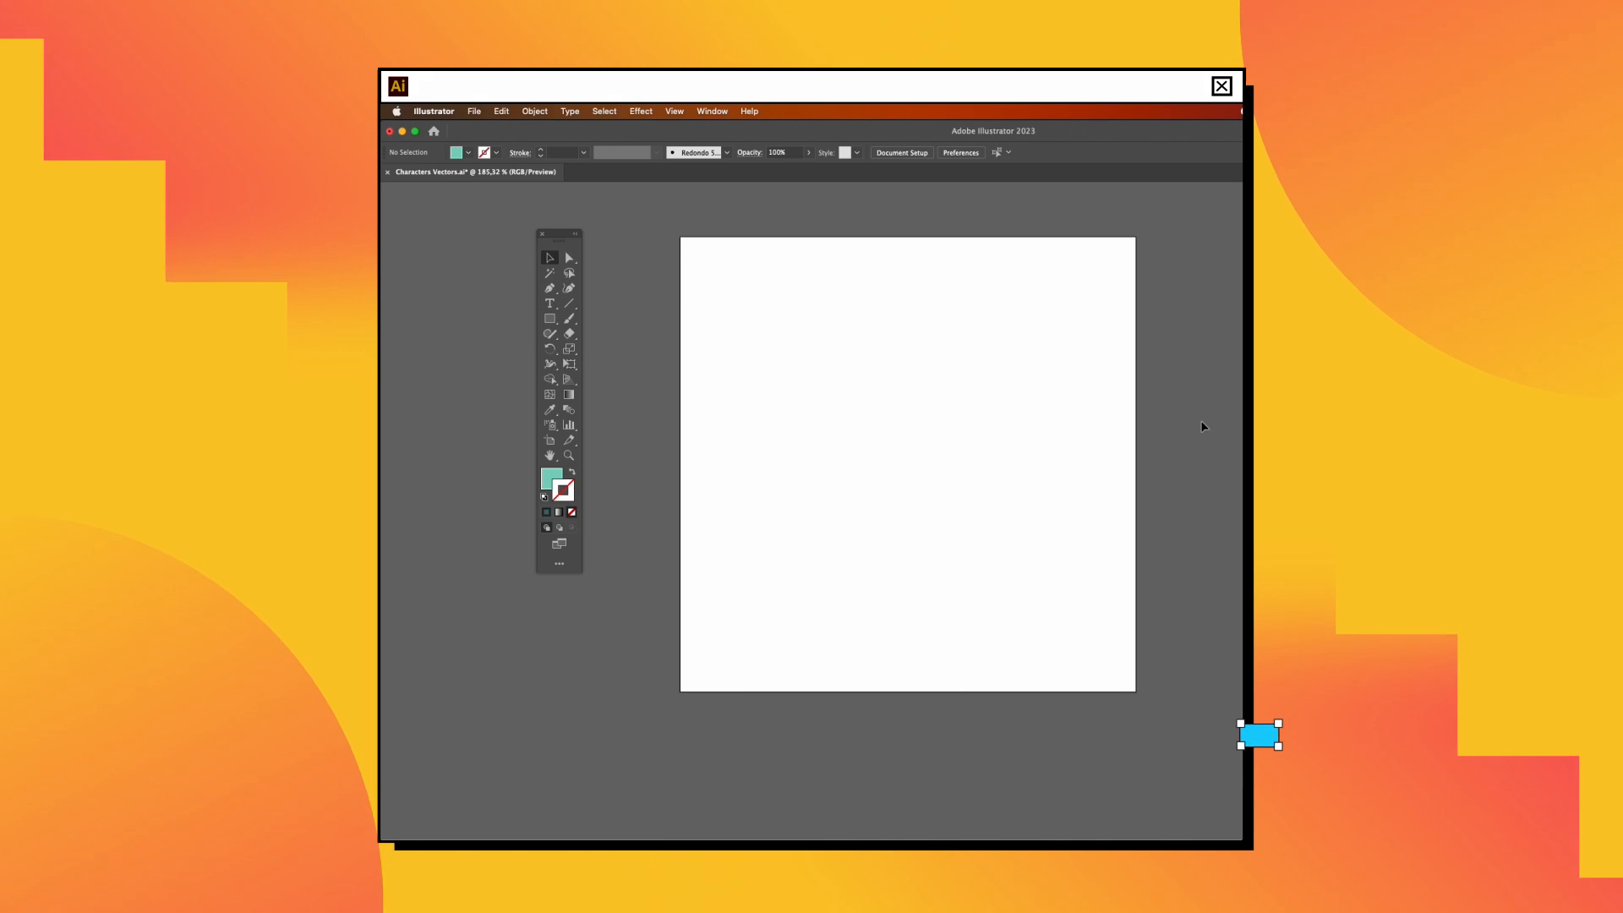
# - Draw the first circle of the teal top scoop and begin blocking out the cone shapes
pyautogui.moveTo(910, 394); pyautogui.dragTo(984, 575)
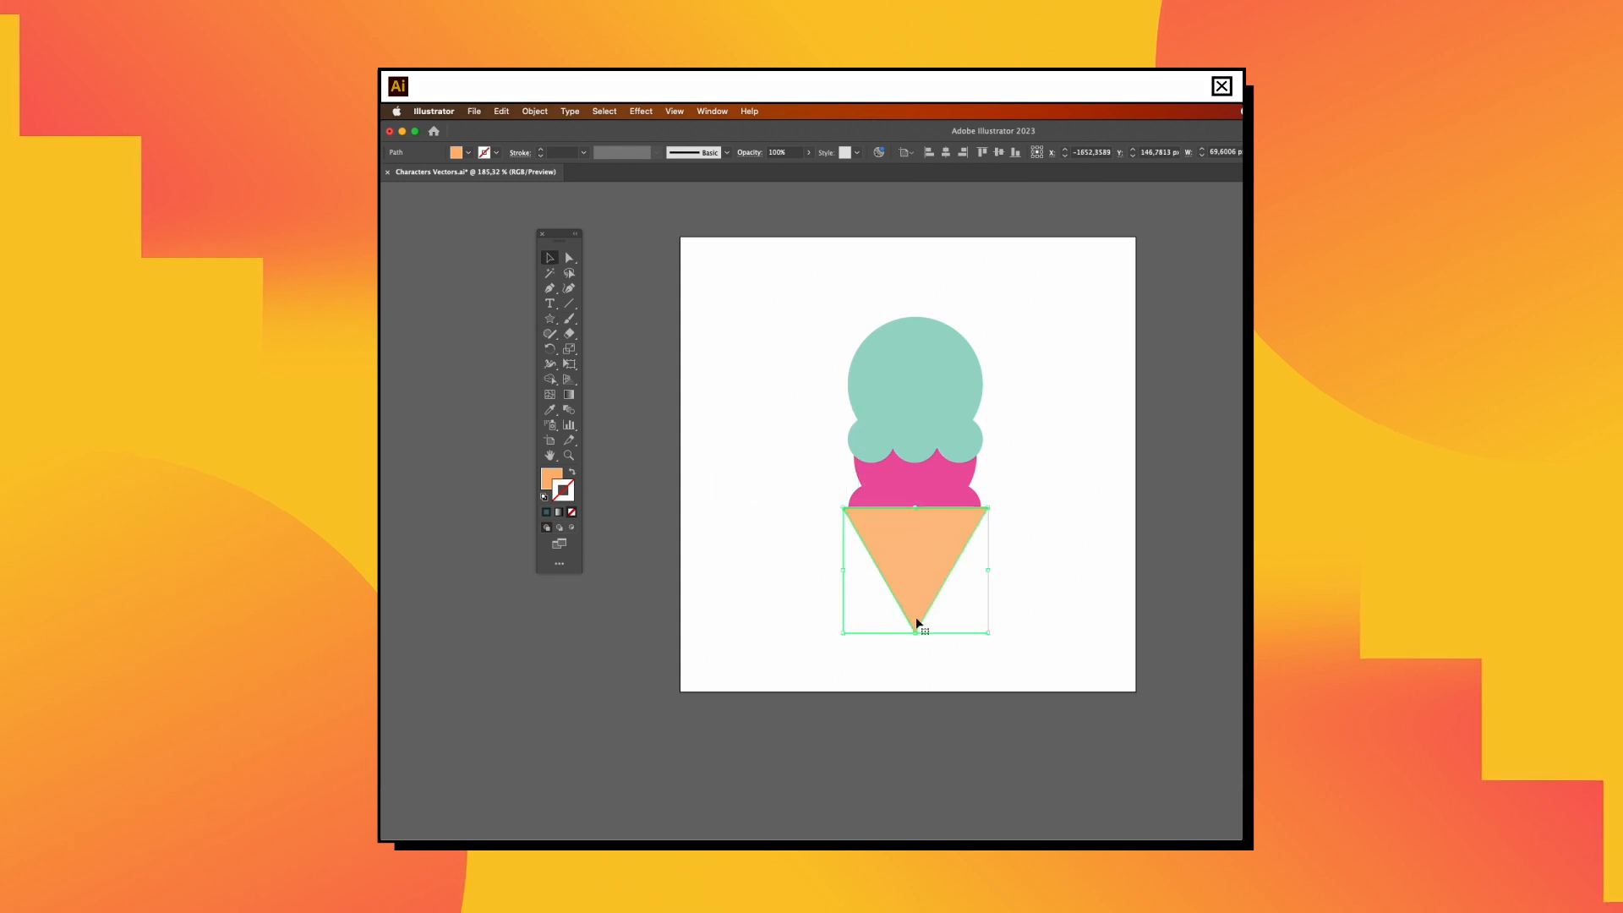
pyautogui.click(712, 112)
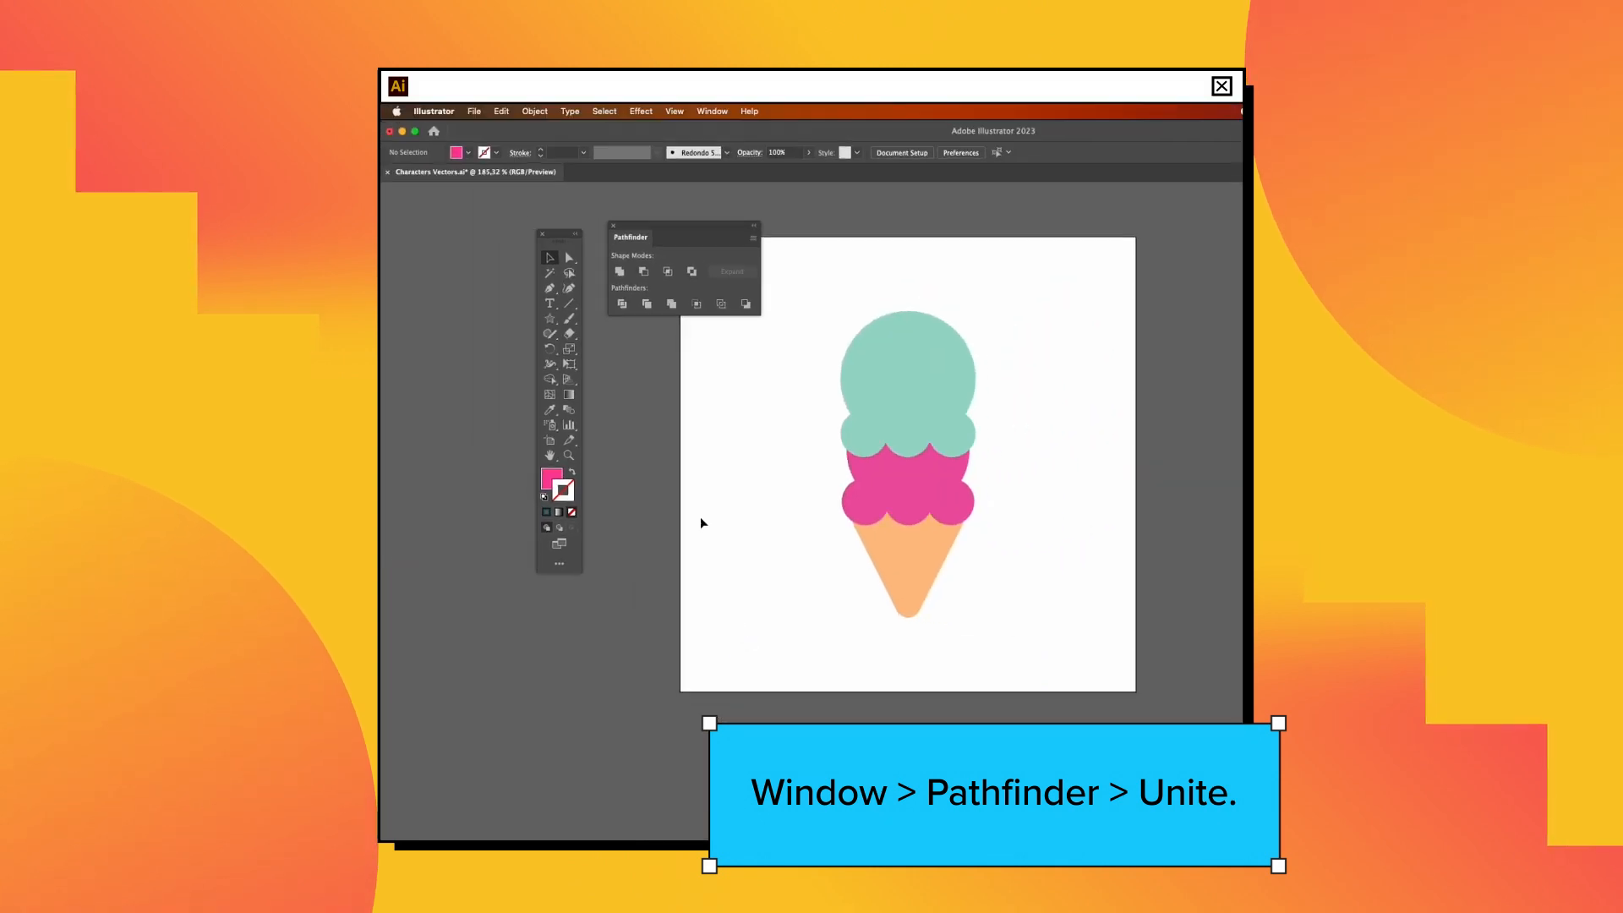
# - Unite the top scoop's overlapping circles into a single shape with Pathfinder
pyautogui.click(908, 372)
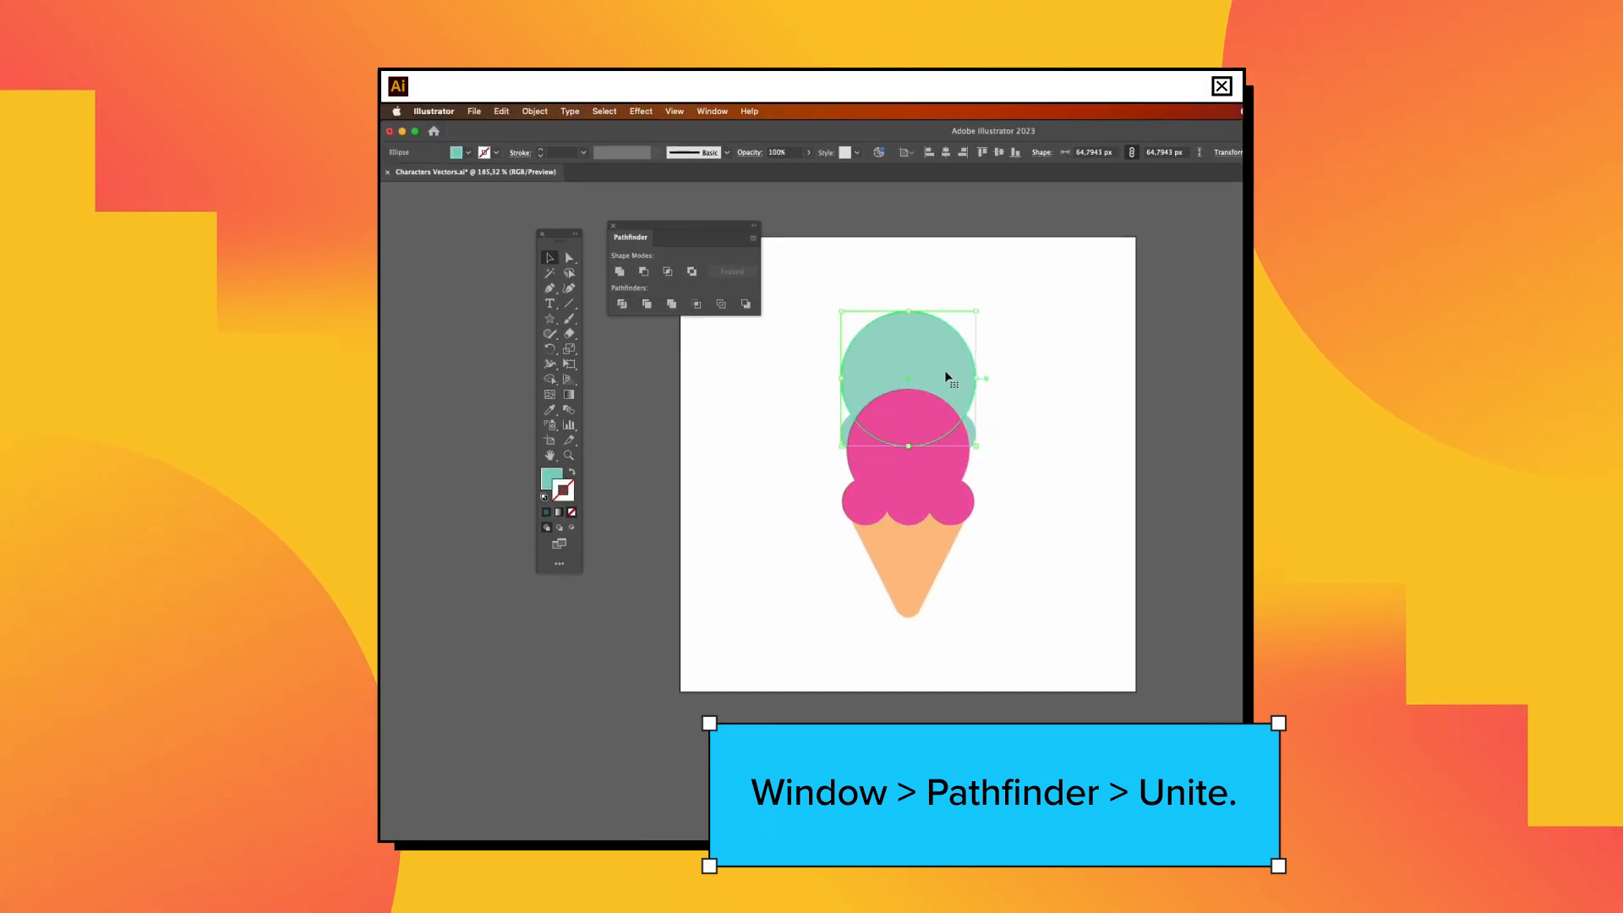
pyautogui.click(620, 271)
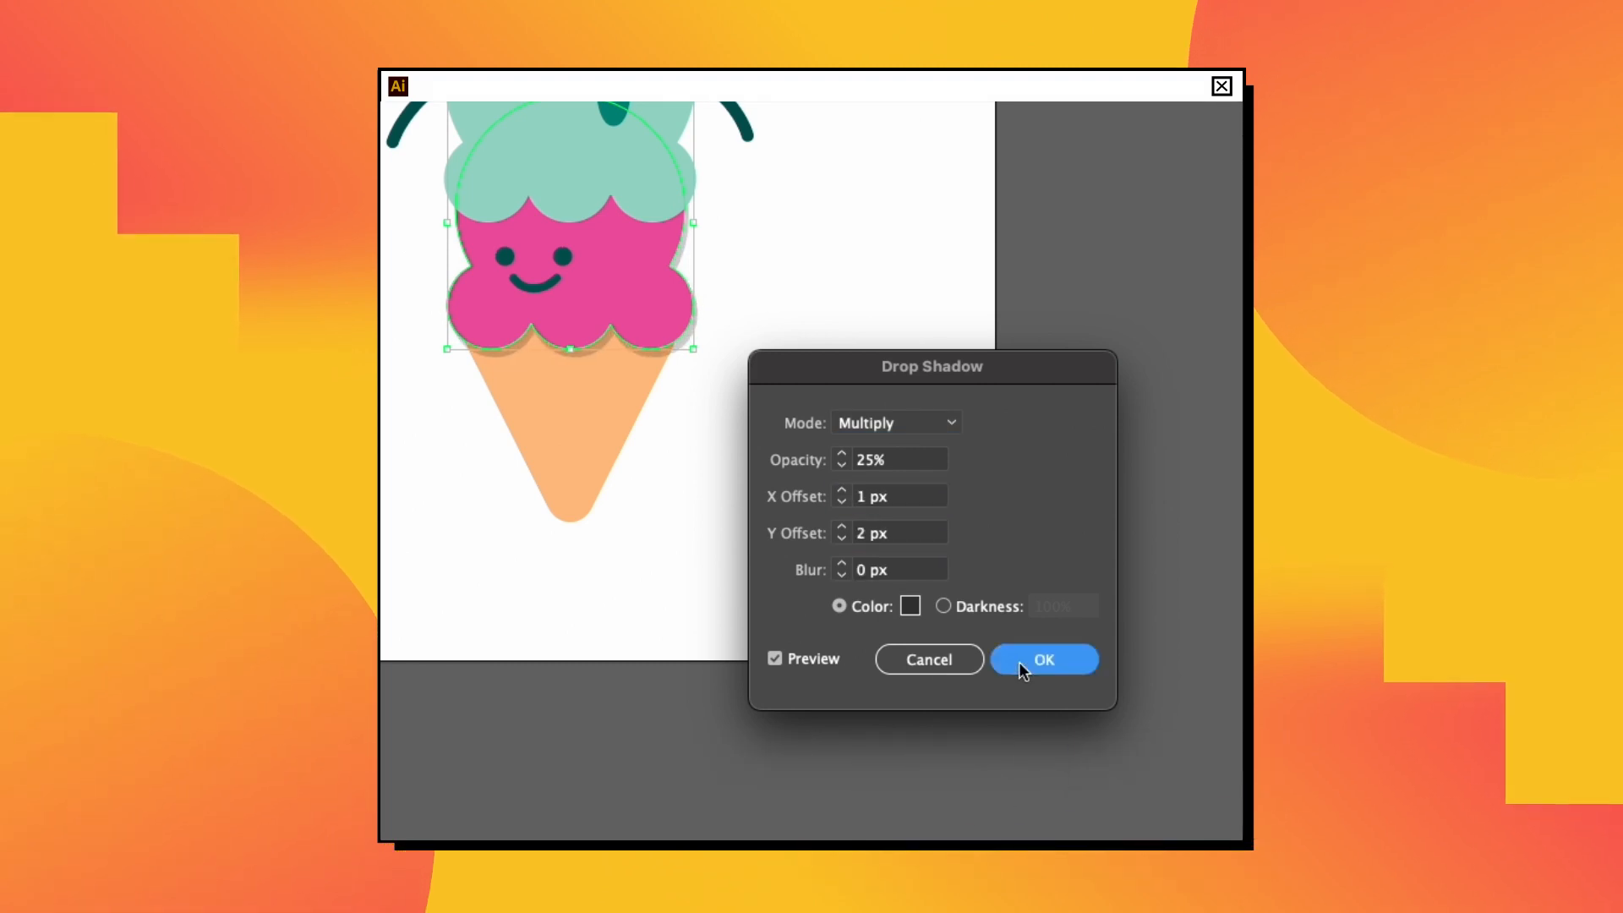
# - Apply the drop shadow (Multiply, 25%, X 1 px, Y 2 px, Blur 0) beneath the pink scoop
pyautogui.click(1043, 660)
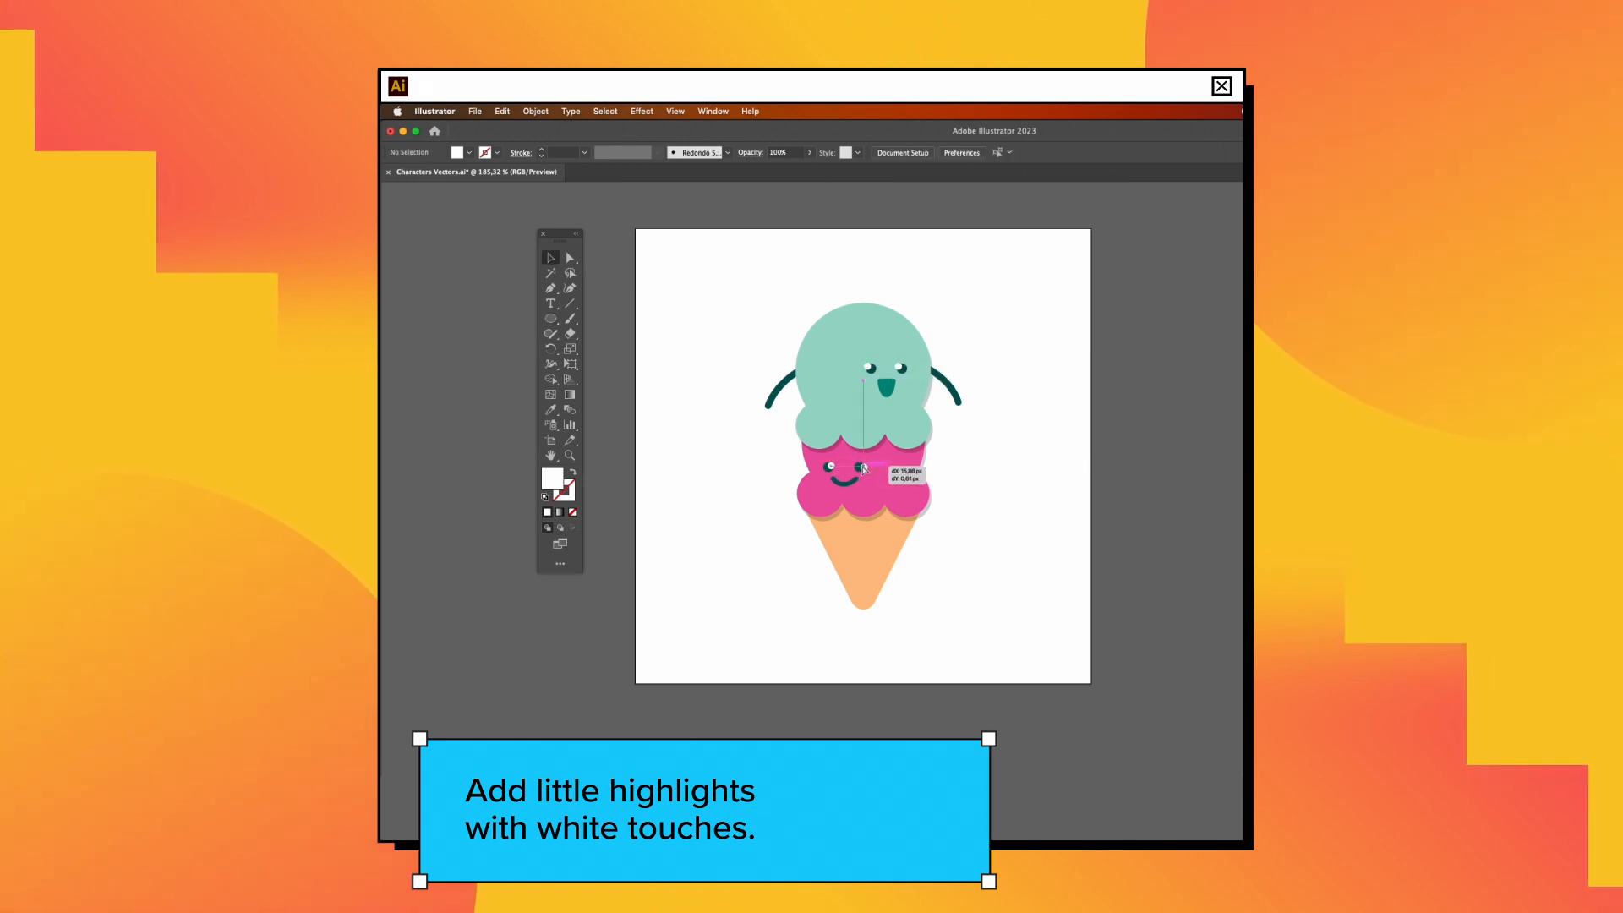